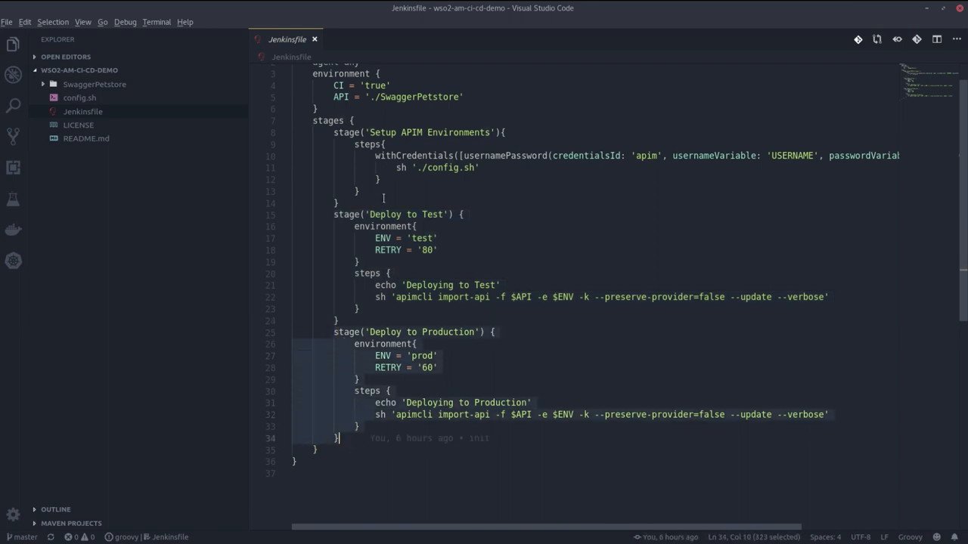
{"action": "left_click", "coordinate": [98, 112]}
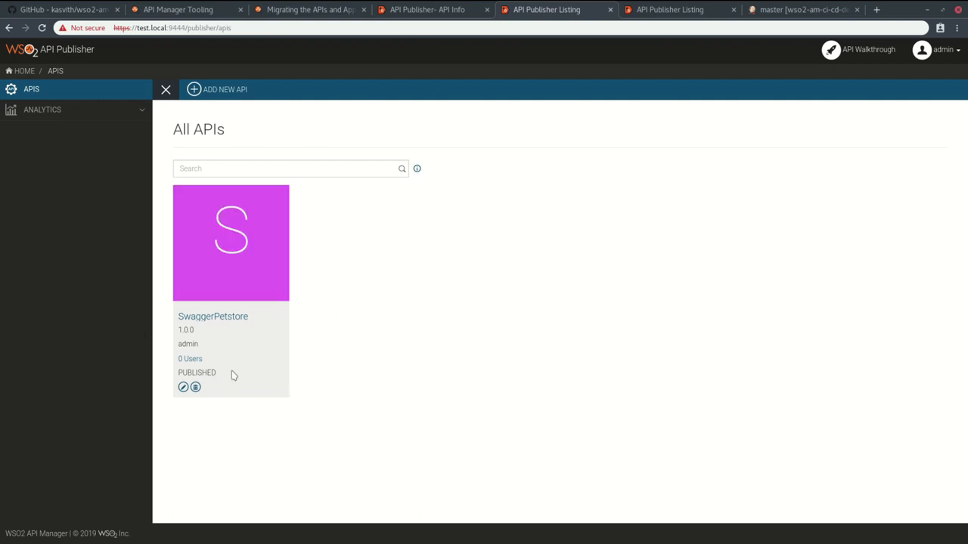
{"action": "left_click", "coordinate": [230, 242]}
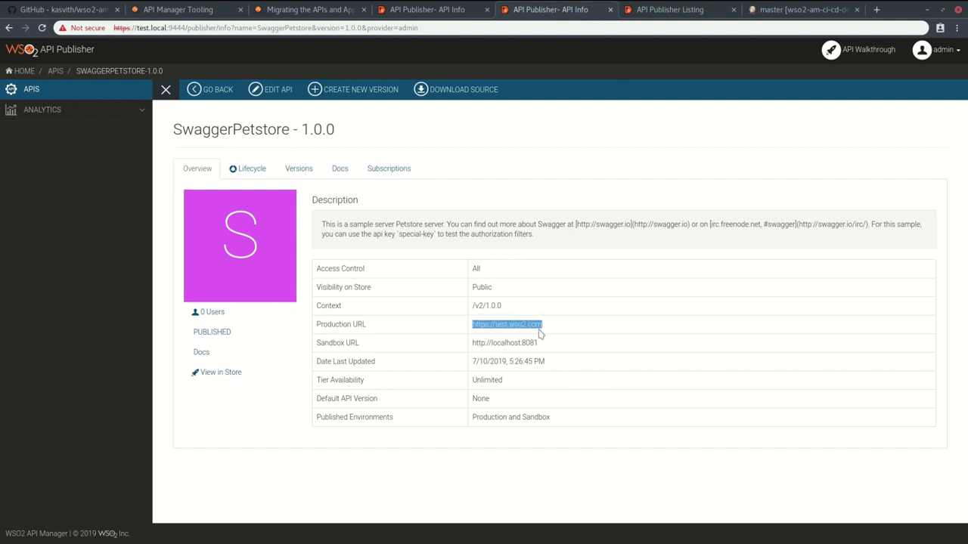